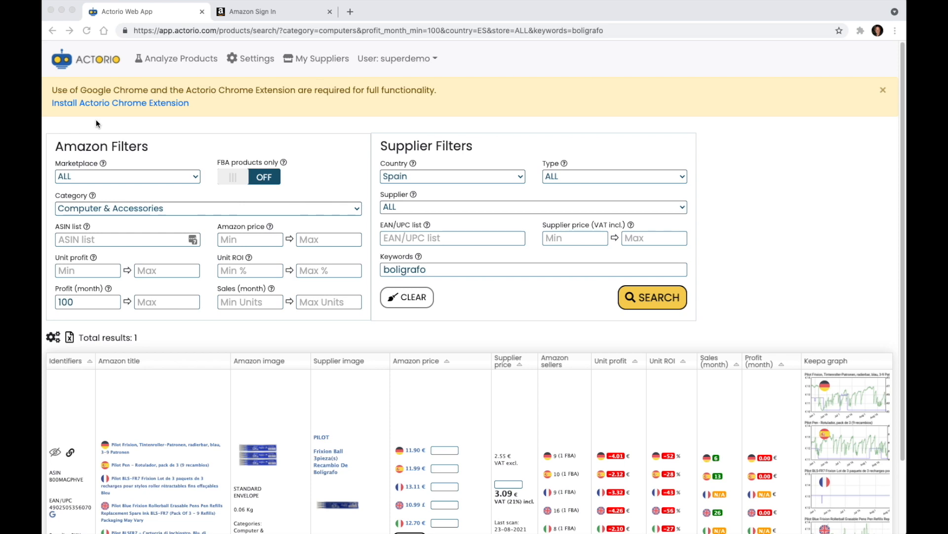
mouse_move(49, 85)
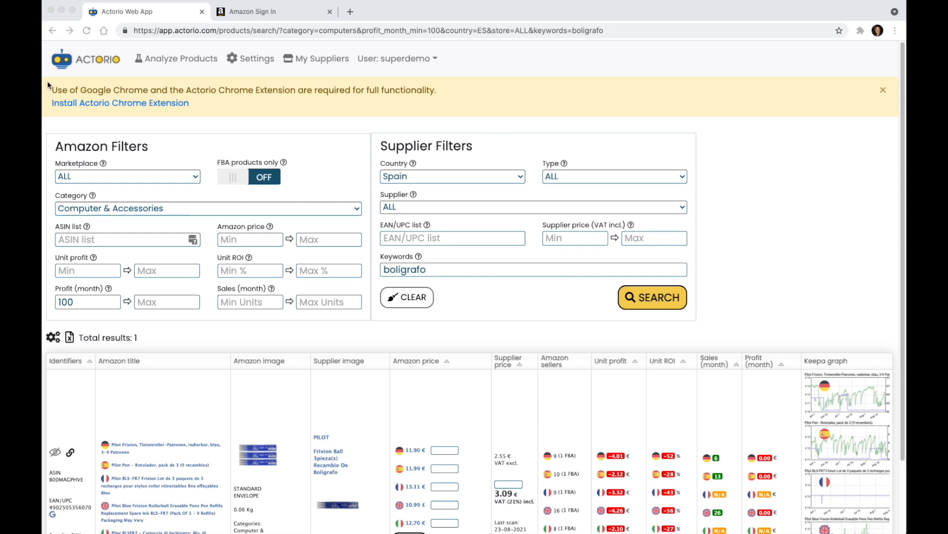
mouse_move(85, 96)
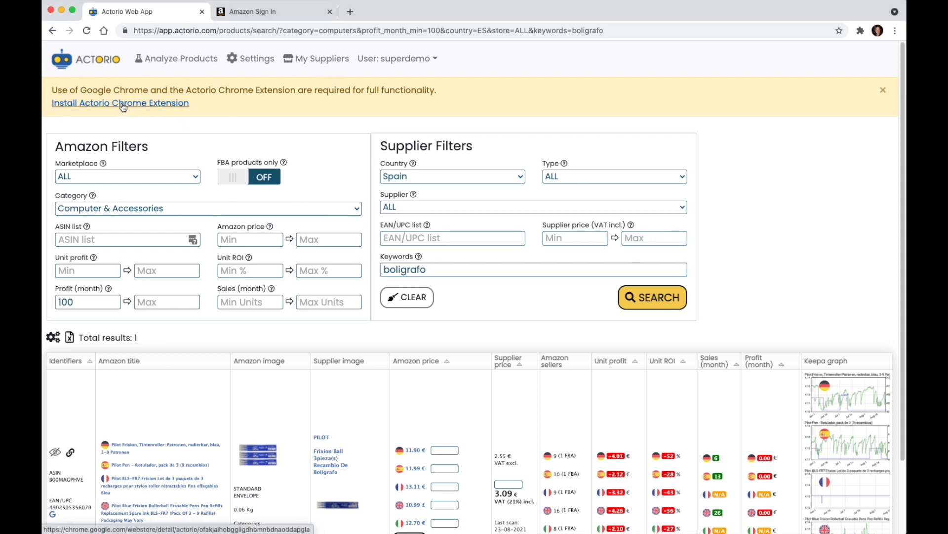
Step: Add the Actorio extension to Chrome from the Web Store prompt
left_click(120, 102)
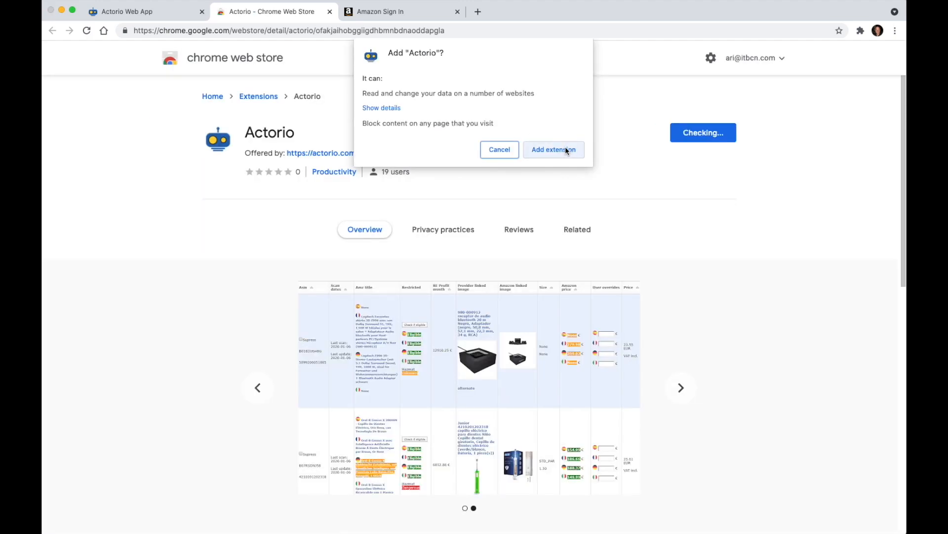
left_click(145, 12)
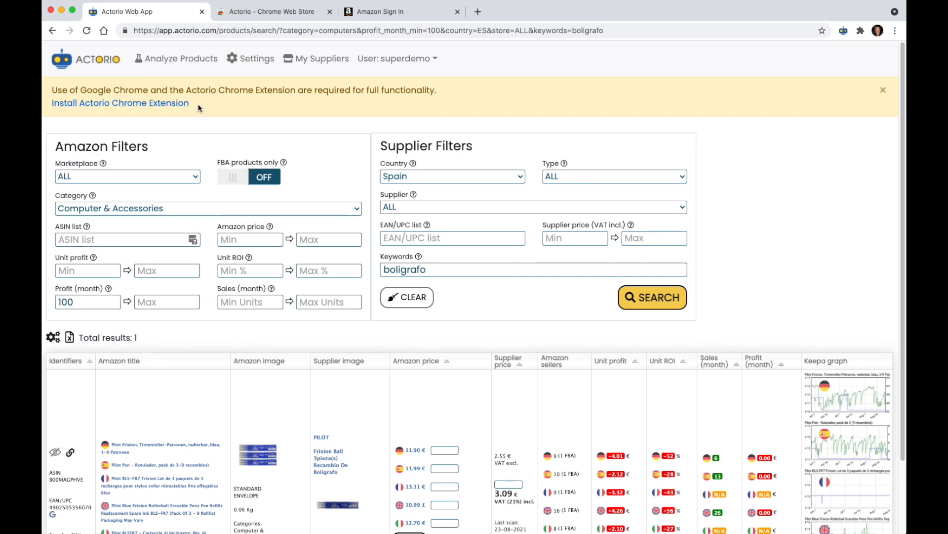
Step: Reload results with the extension active, connect Amazon Seller Central and sign in
left_click(652, 298)
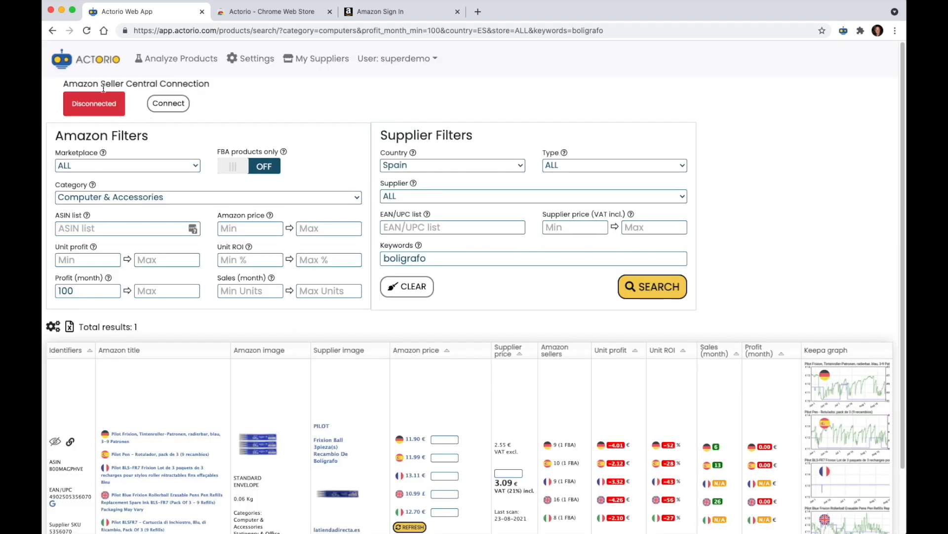
mouse_move(128, 107)
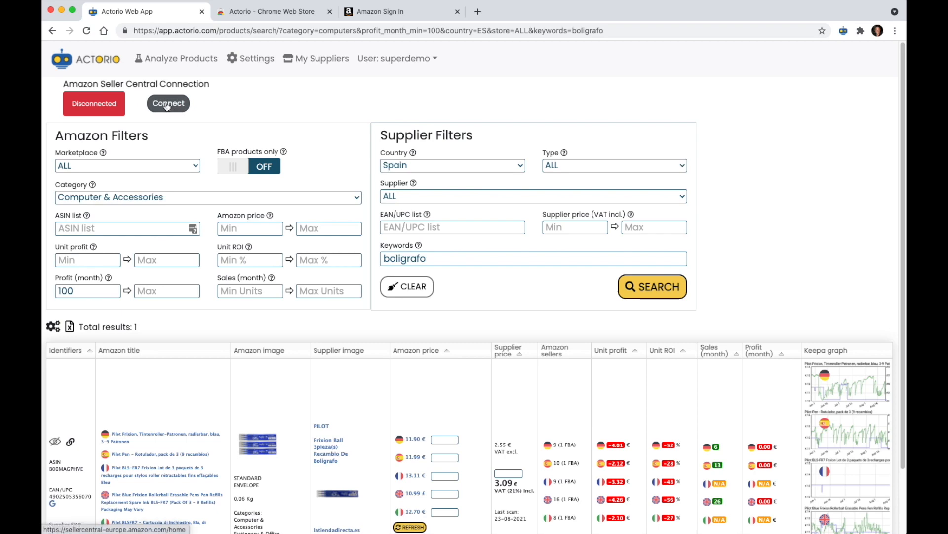
left_click(168, 102)
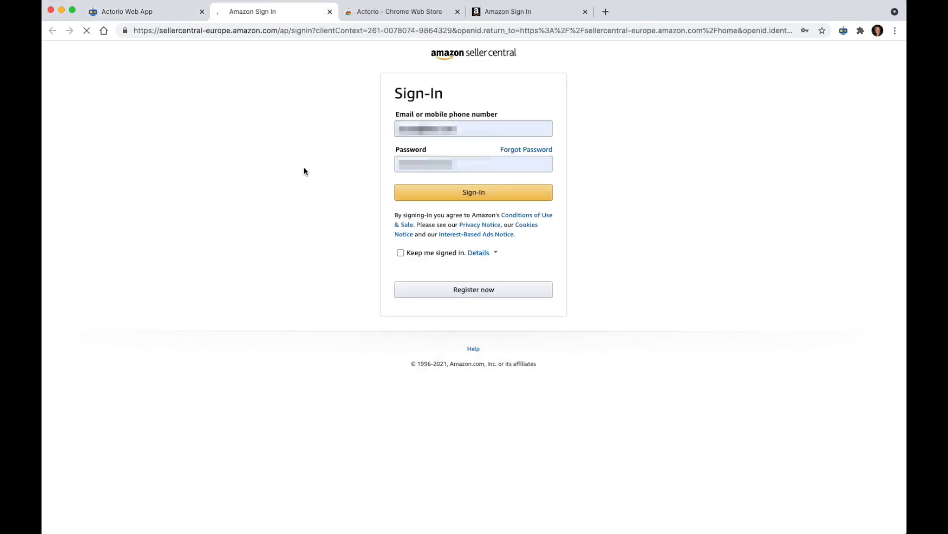
left_click(145, 11)
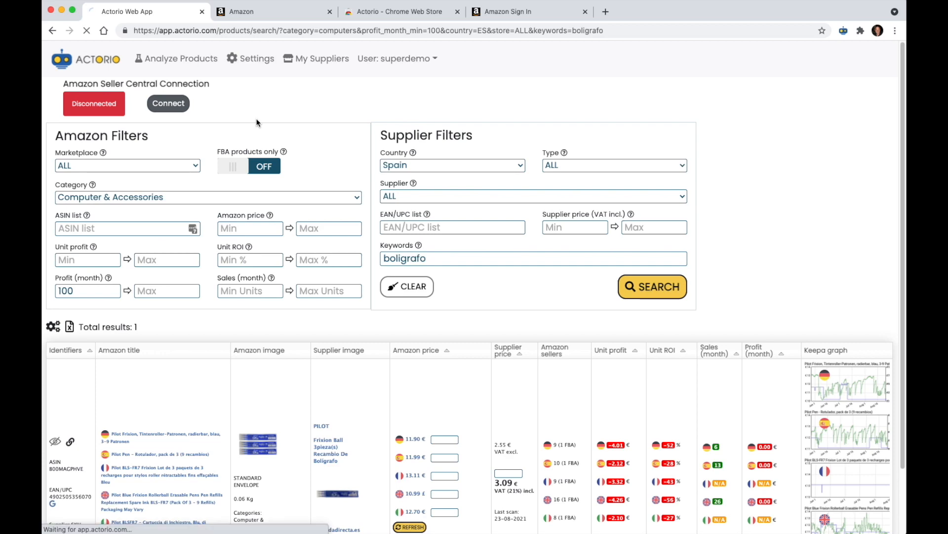
Step: Reload so Seller Central shows Connected and 5648 results list Restricted/Eligible and Hazmat per marketplace
left_click(168, 102)
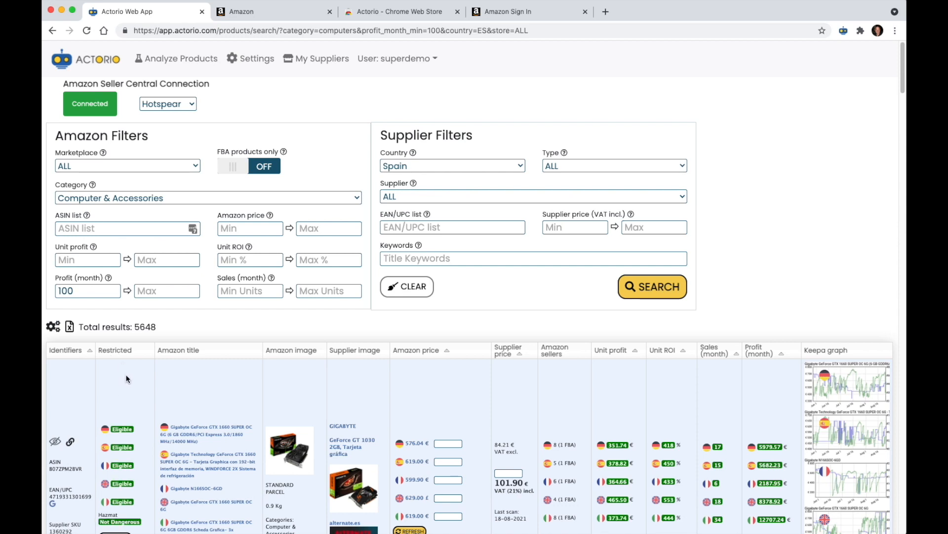
mouse_move(126, 382)
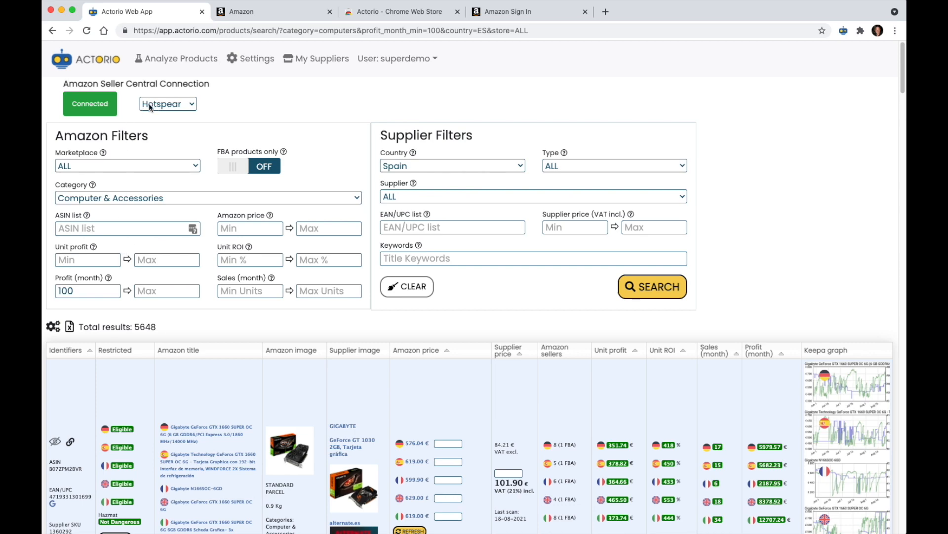
mouse_move(137, 253)
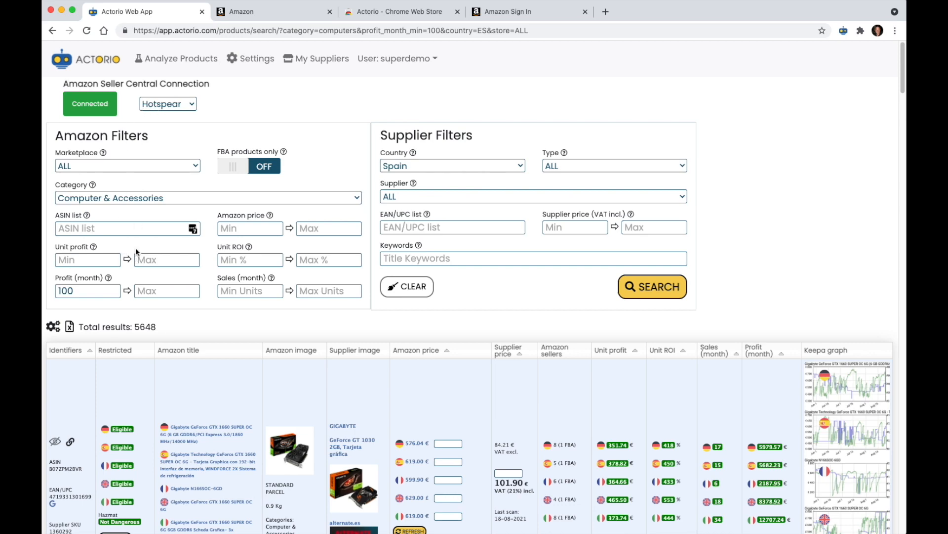
scroll("down", 3)
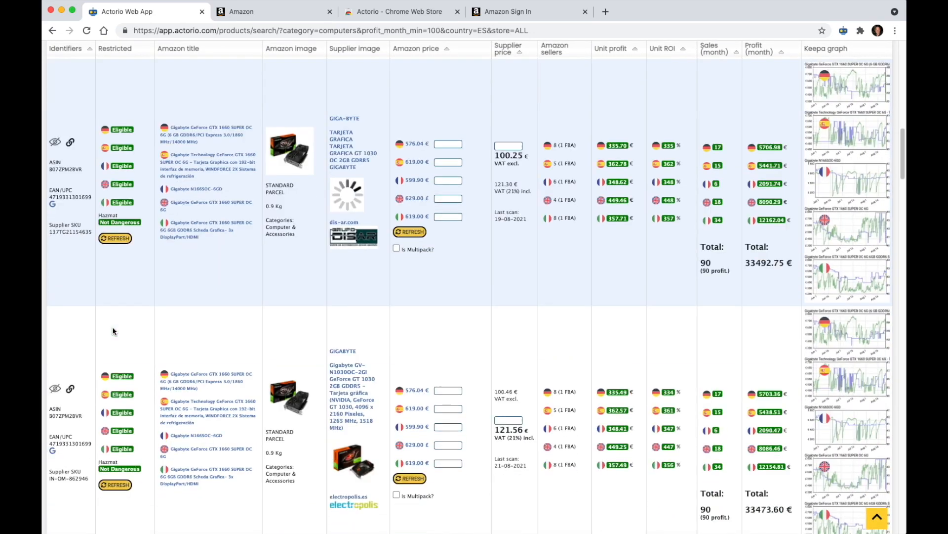
scroll("down", 3)
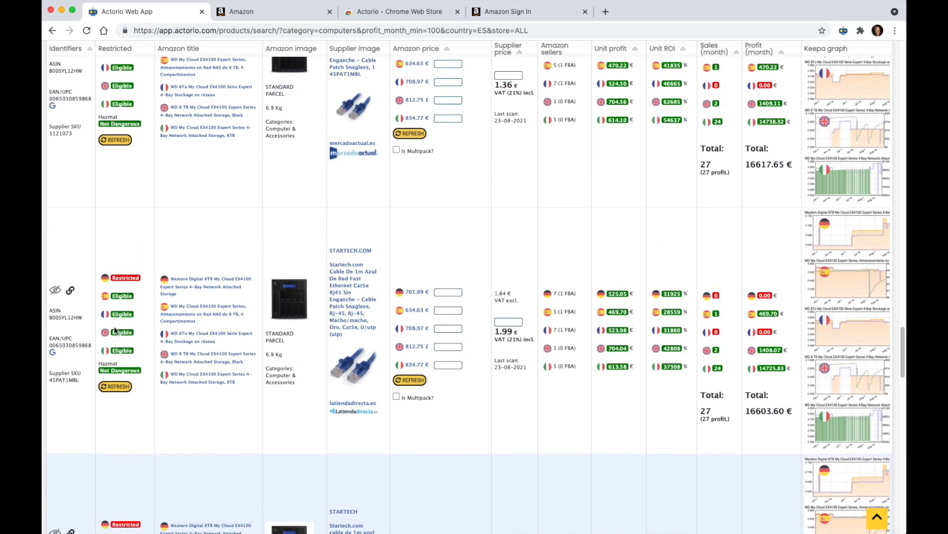
scroll("down", 3)
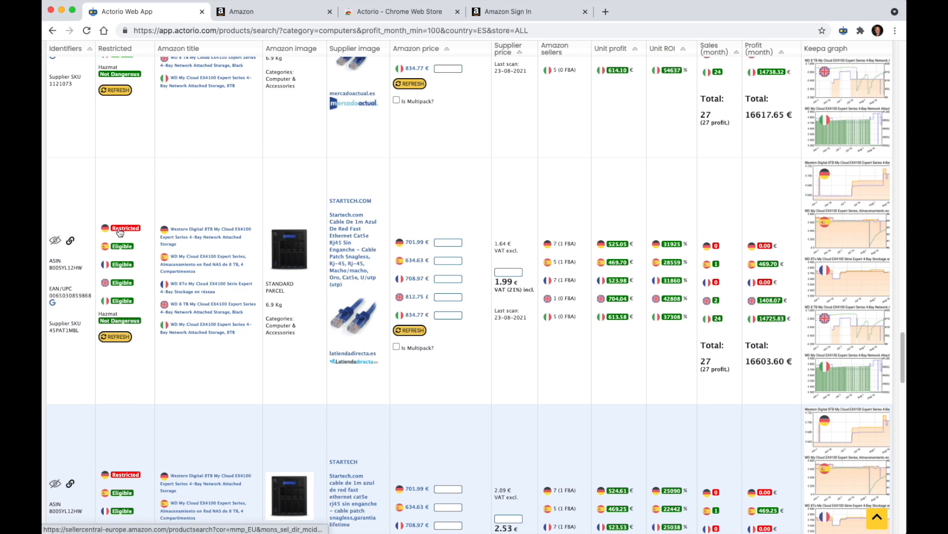
scroll("down", 3)
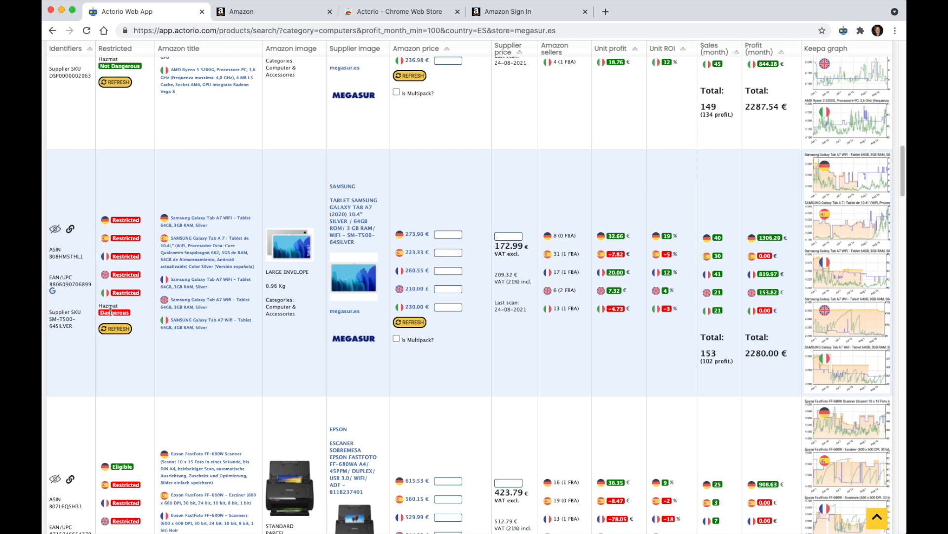
mouse_move(102, 312)
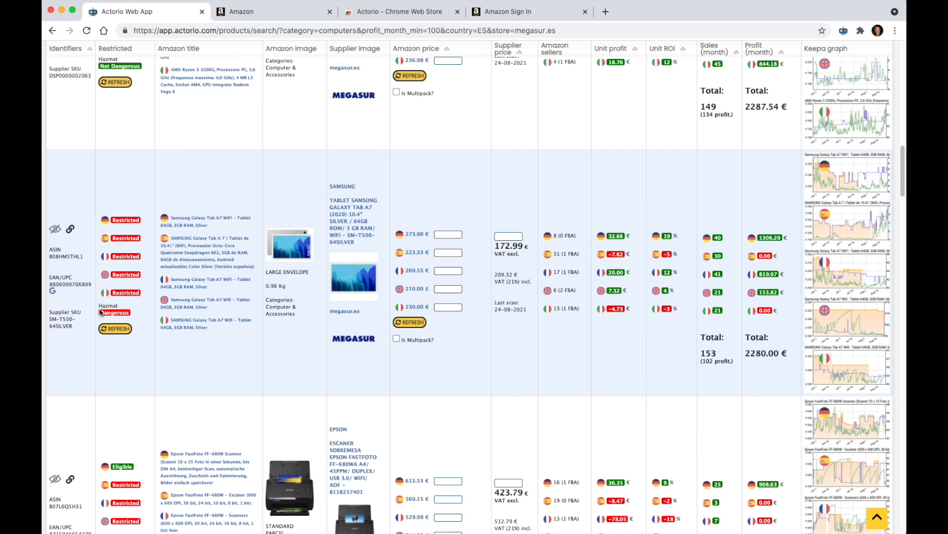